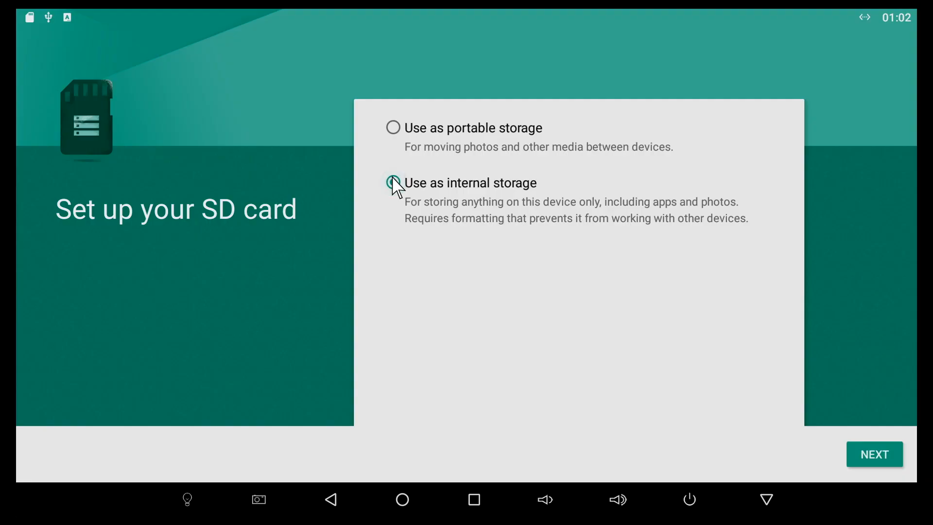
Step: Choose 'Use as internal storage' for the SD card and continue to the next setup step
left_click(392, 183)
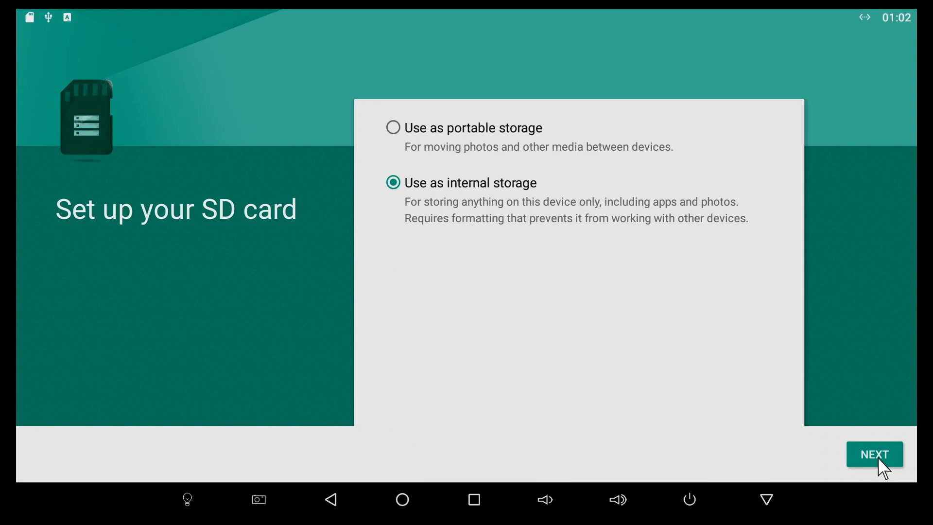
left_click(873, 454)
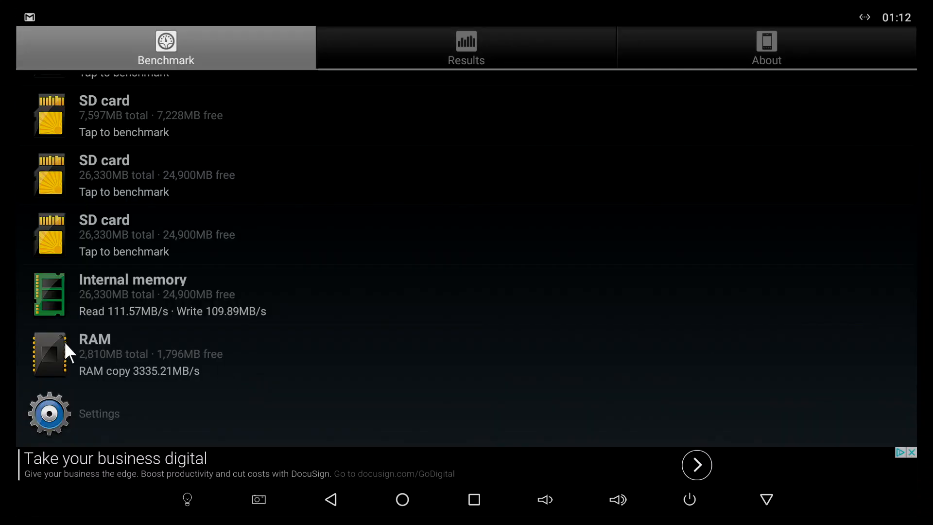
mouse_move(269, 331)
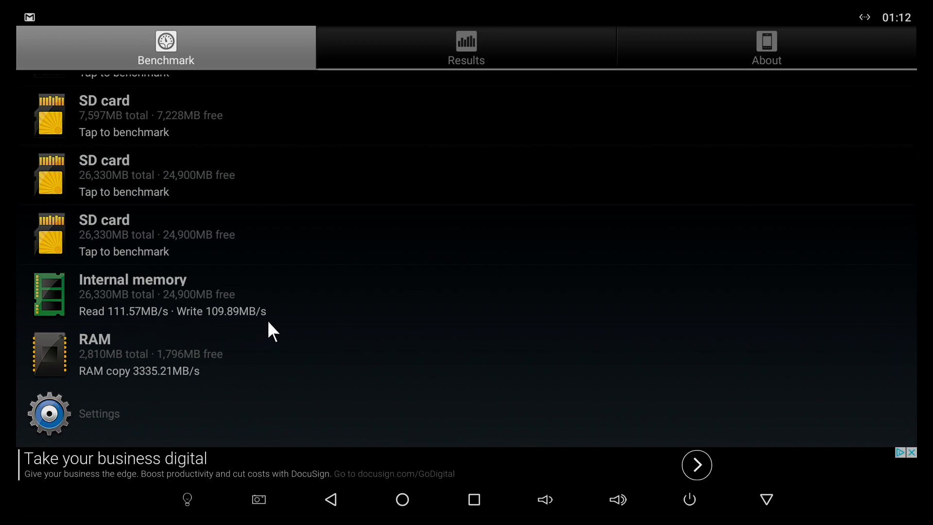
mouse_move(145, 339)
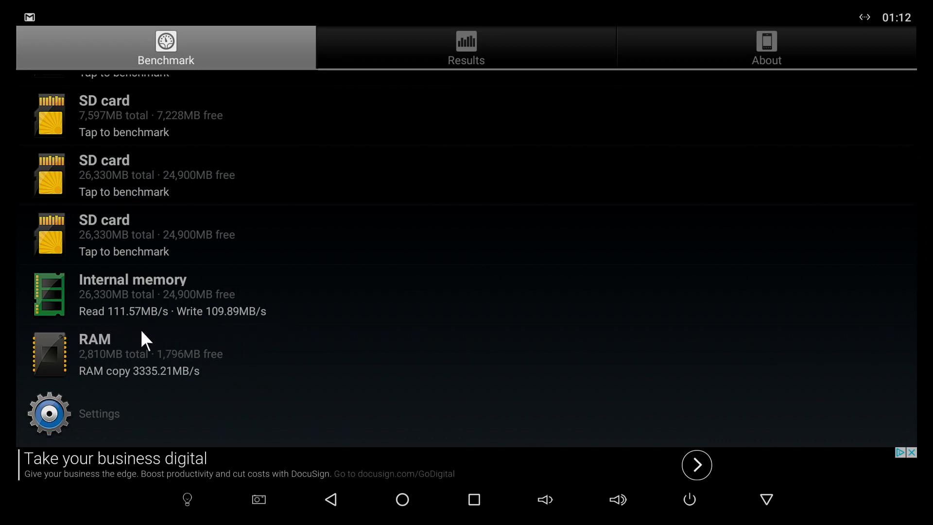